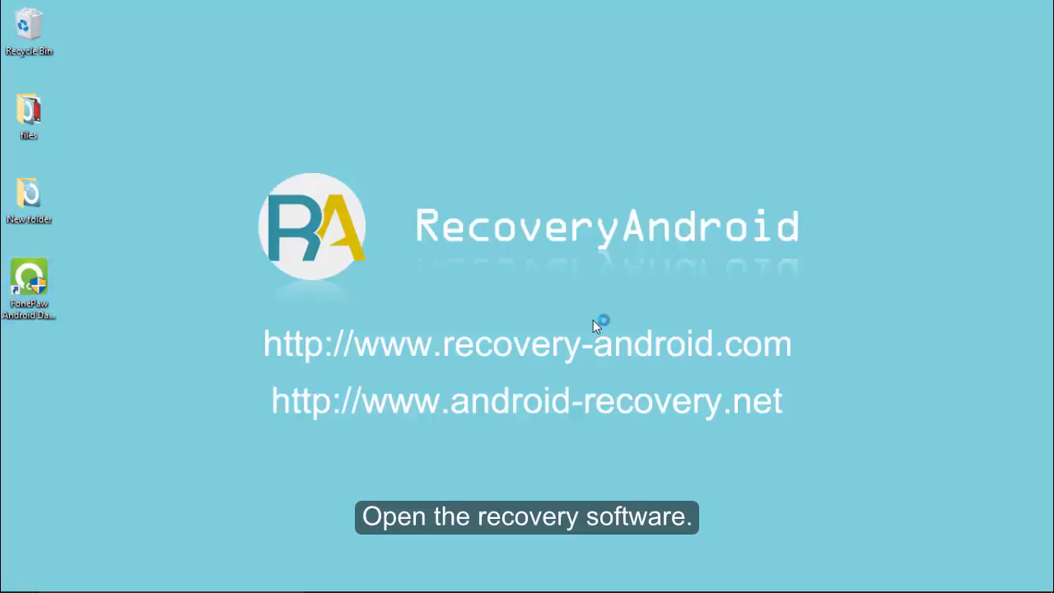
Launch FonePaw Android Data Recovery from its desktop shortcut and wait for Connect Device.
{"action": "double_click", "coordinate": [29, 284]}
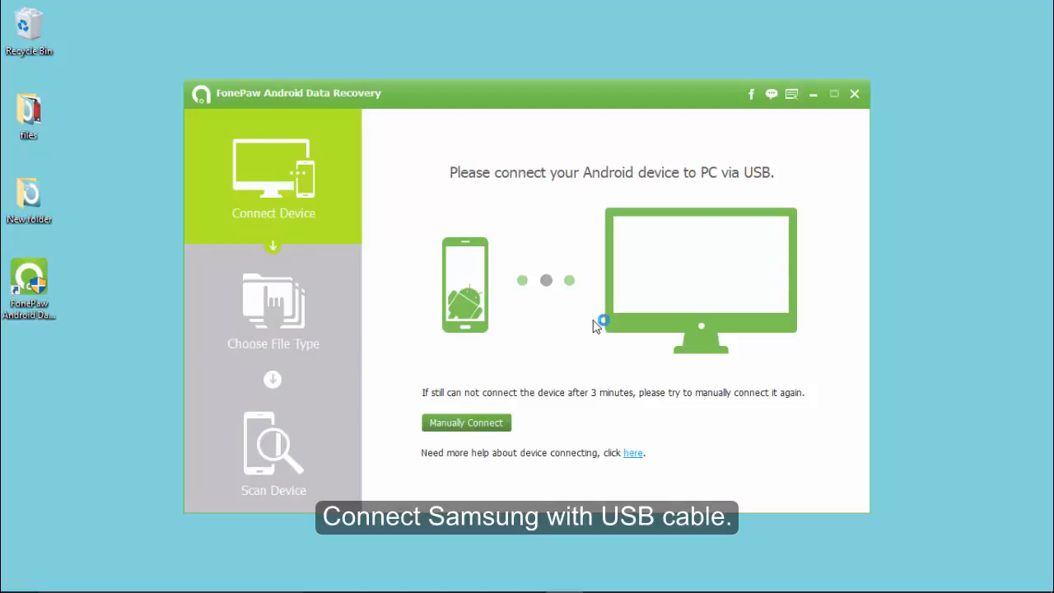
{"action": "left_click", "coordinate": [466, 422]}
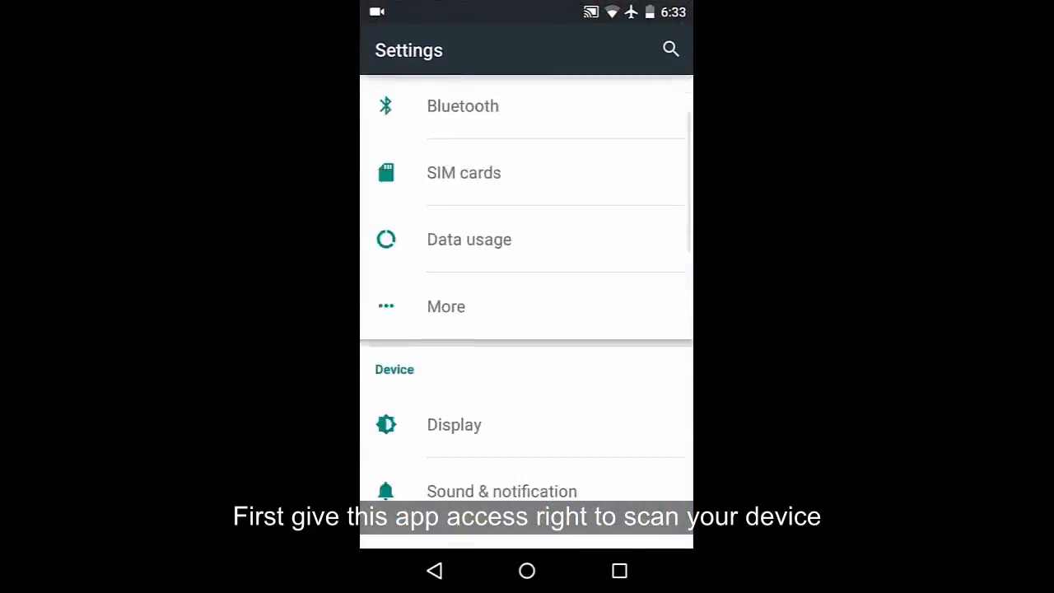
Open Developer options on the phone and enable USB debugging, confirming with OK.
{"action": "scroll", "scroll_direction": "down", "scroll_amount": 3}
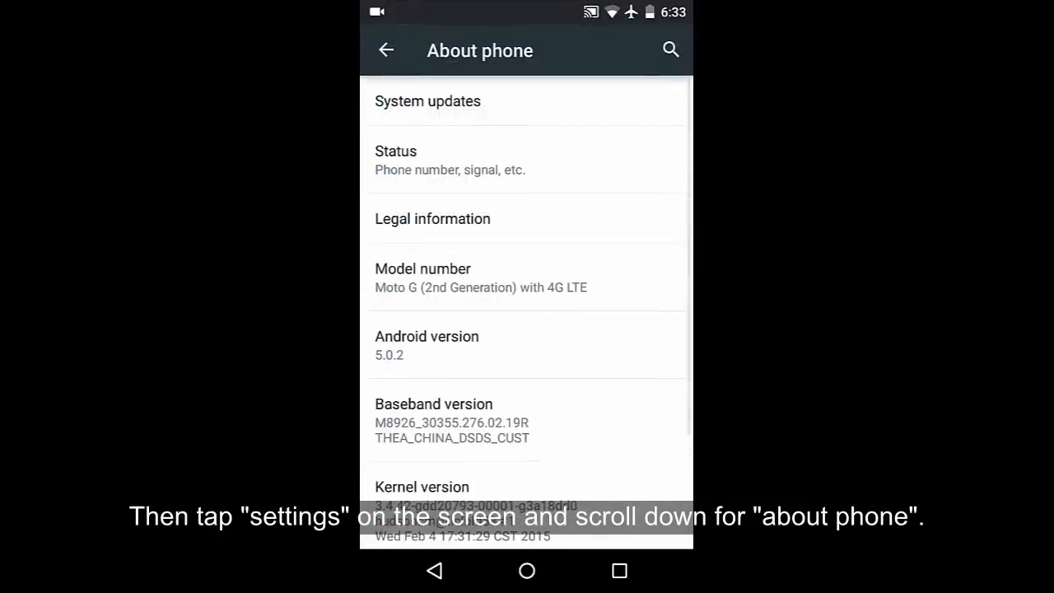
{"action": "scroll", "scroll_direction": "down", "scroll_amount": 3}
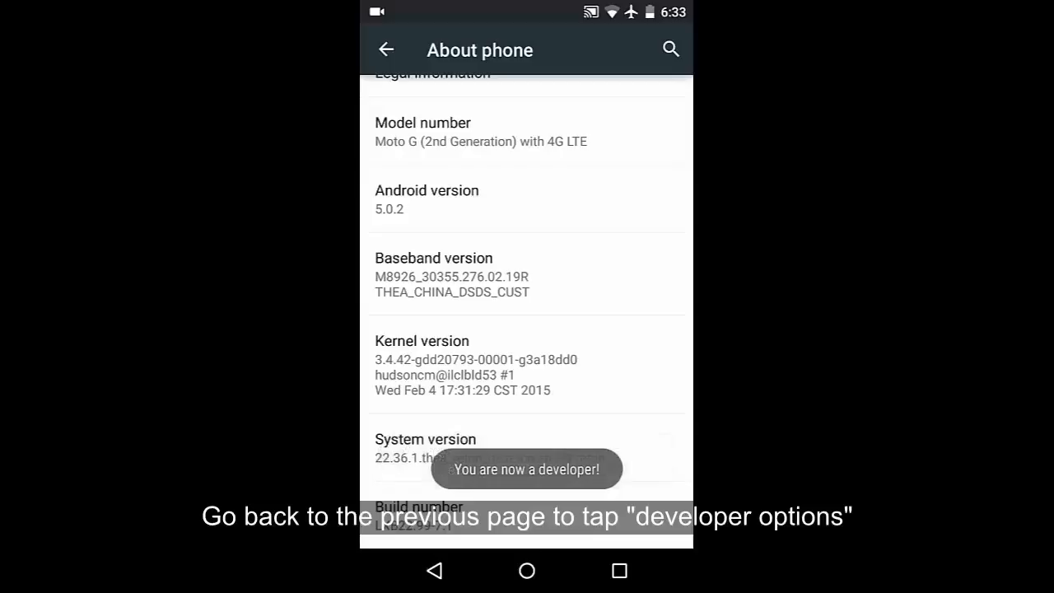
{"action": "left_click", "coordinate": [387, 50]}
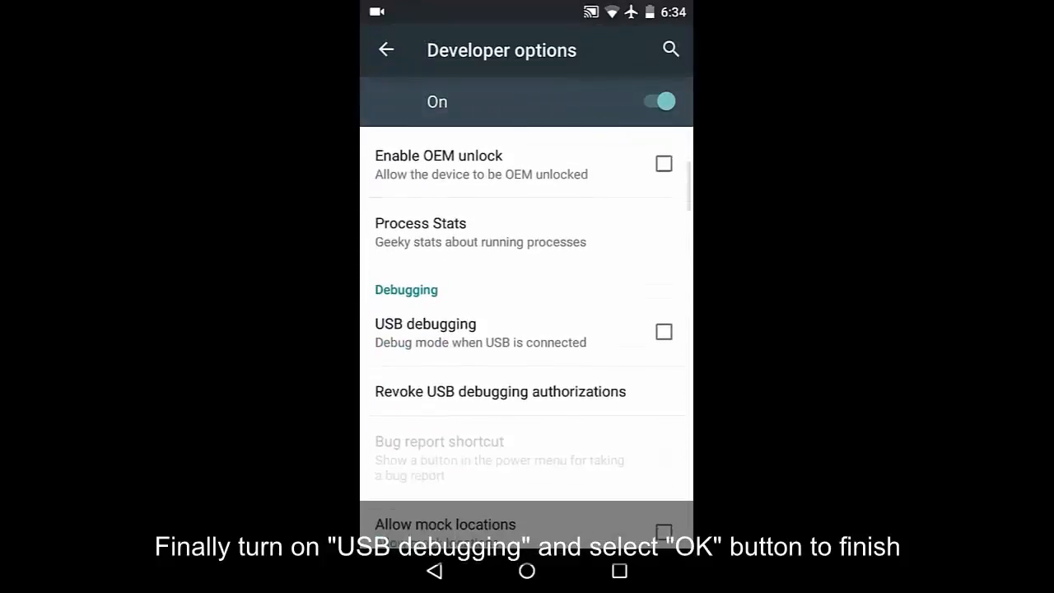
{"action": "left_click", "coordinate": [664, 331]}
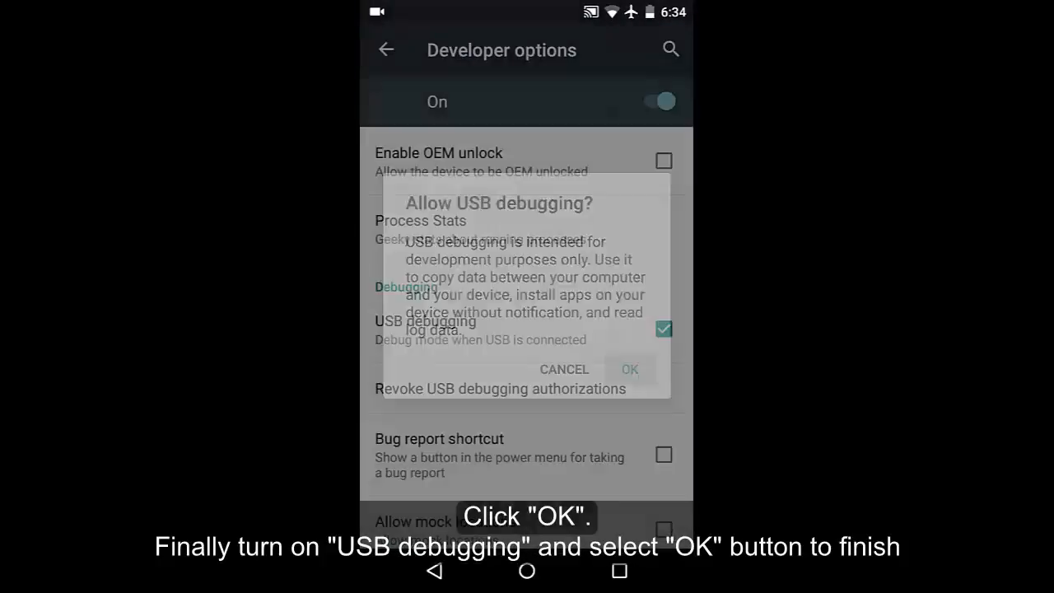
{"action": "left_click", "coordinate": [629, 369]}
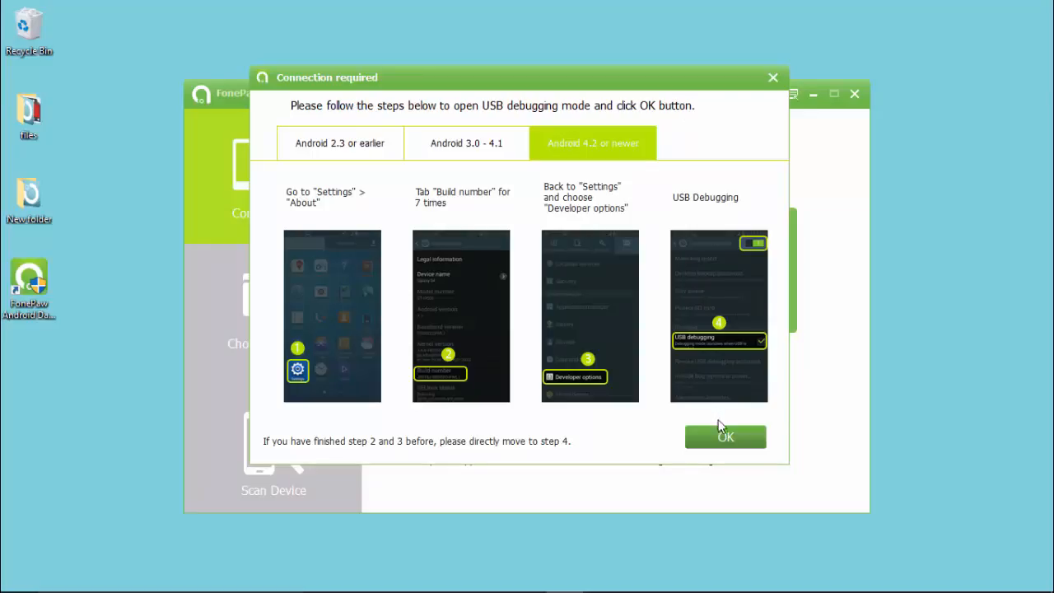
Confirm USB debugging is enabled so FonePaw detects the Samsung GT-I9300.
{"action": "left_click", "coordinate": [725, 436]}
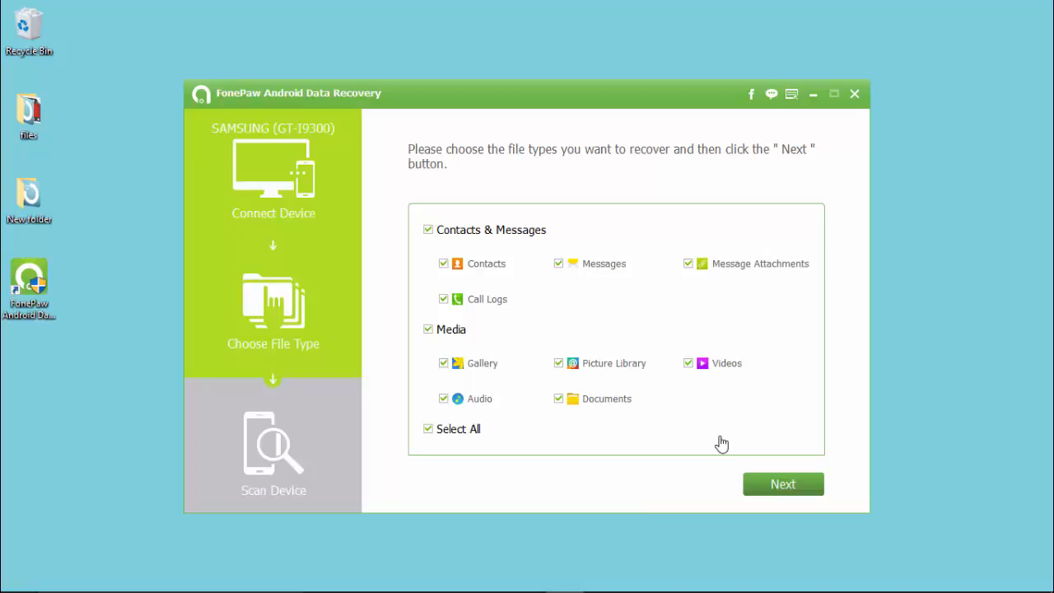
Keep all file types selected and begin scanning the Samsung phone.
{"action": "left_click", "coordinate": [783, 483]}
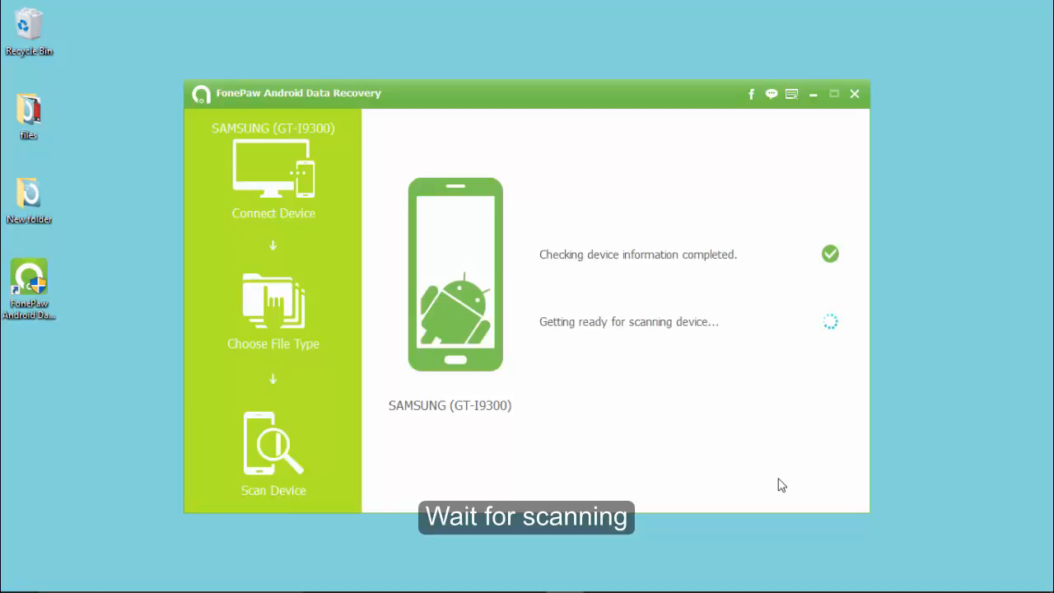
{"action": "mouse_move", "coordinate": [771, 488]}
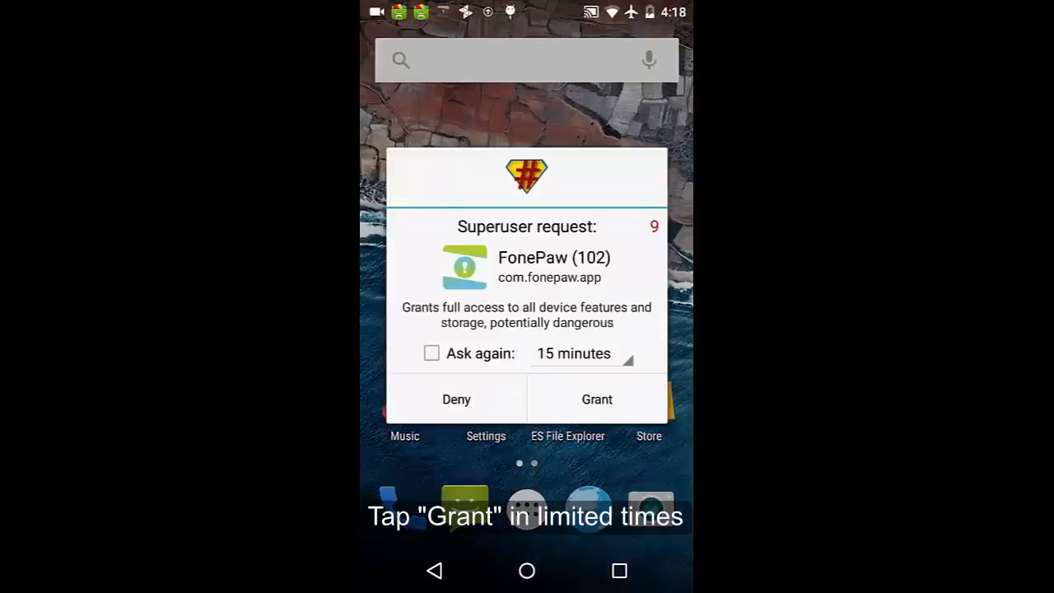
Grant FonePaw root access in Superuser, asking again after 15 minutes.
{"action": "left_click", "coordinate": [431, 353]}
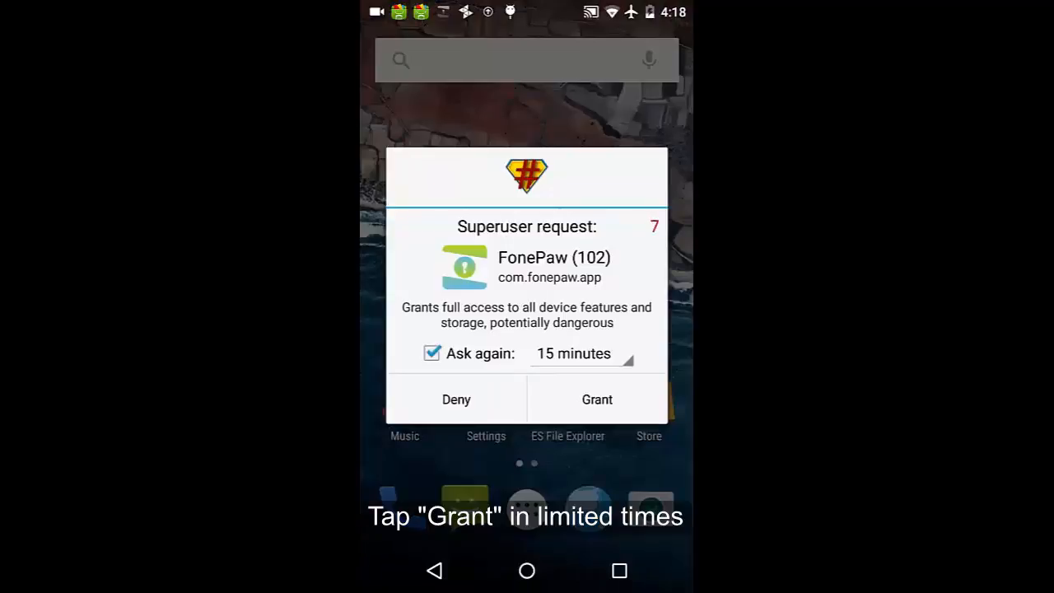
{"action": "left_click", "coordinate": [597, 399]}
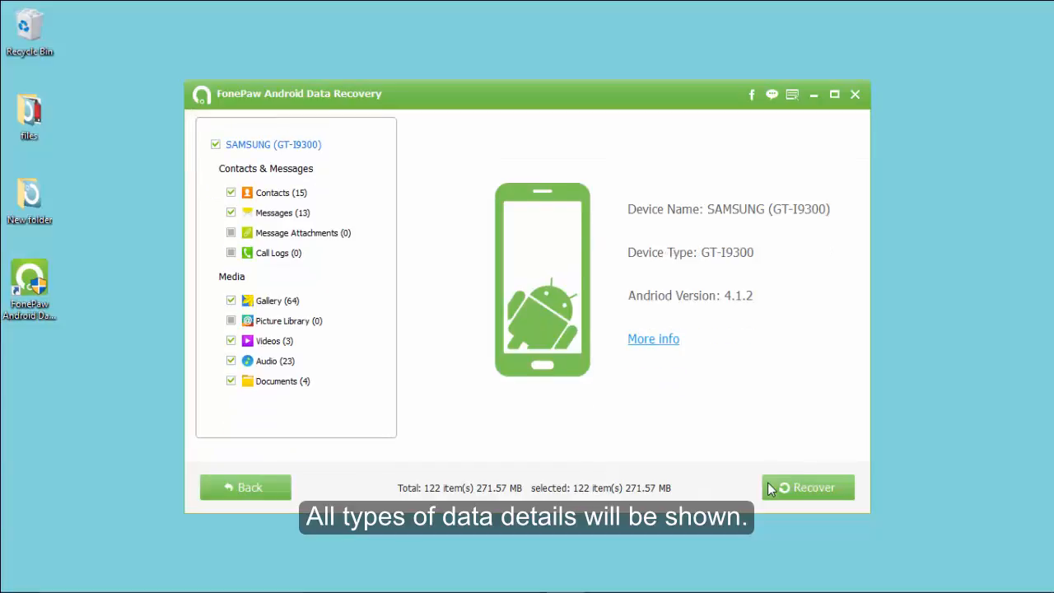
{"action": "mouse_move", "coordinate": [552, 365]}
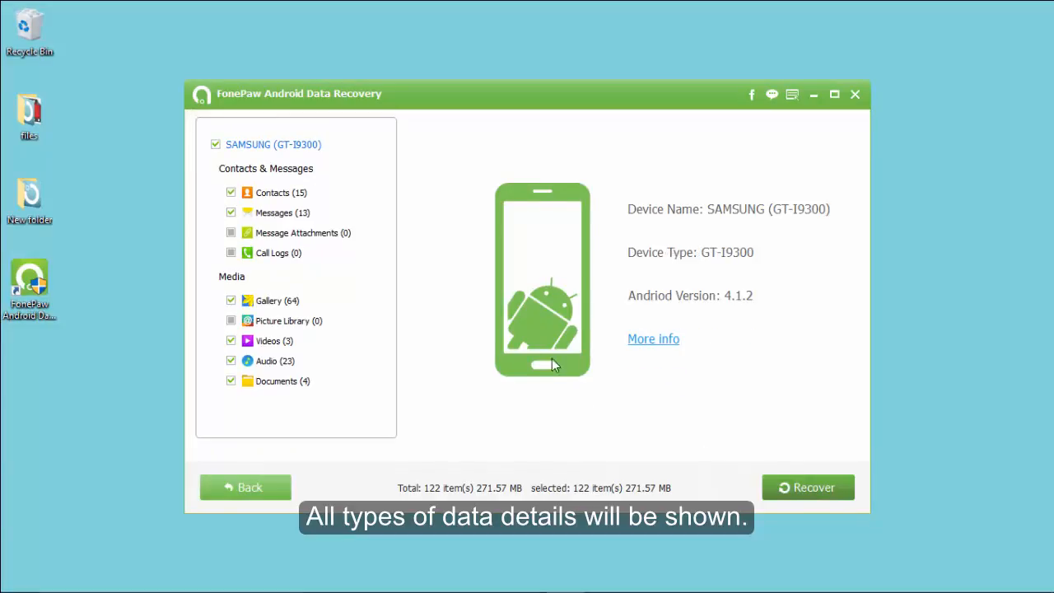
Preview scanned Contacts, Videos and Audio, then start recovery of the items.
{"action": "left_click", "coordinate": [272, 192]}
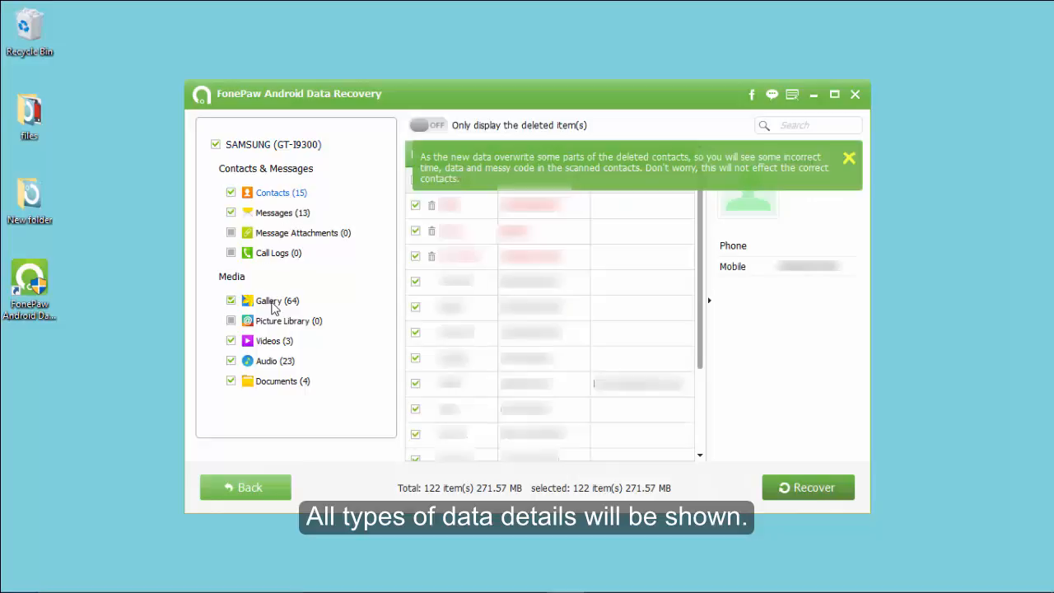
{"action": "left_click", "coordinate": [268, 340]}
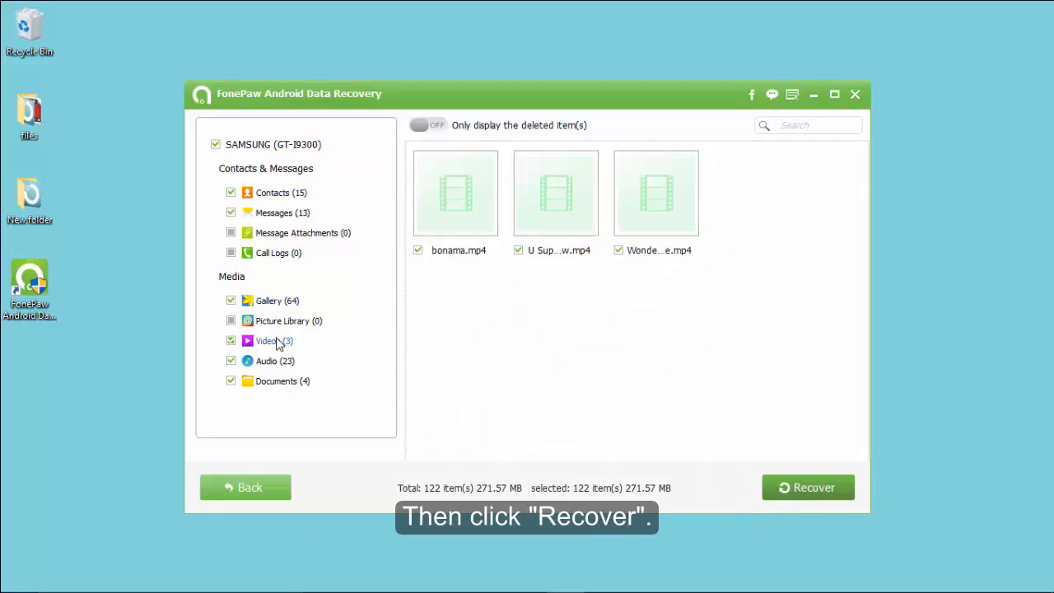
{"action": "left_click", "coordinate": [266, 361]}
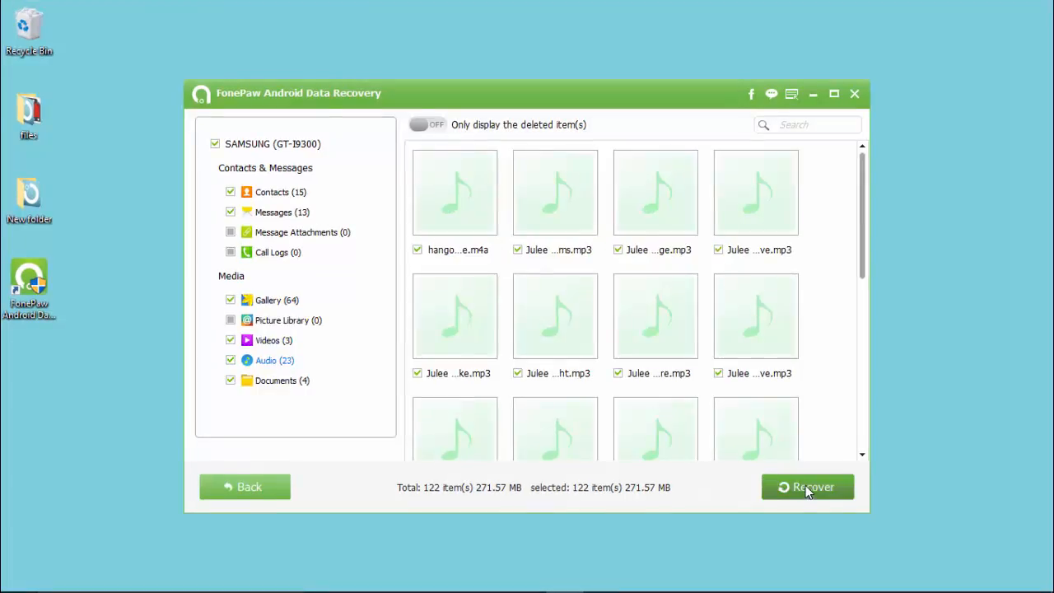
{"action": "left_click", "coordinate": [807, 487]}
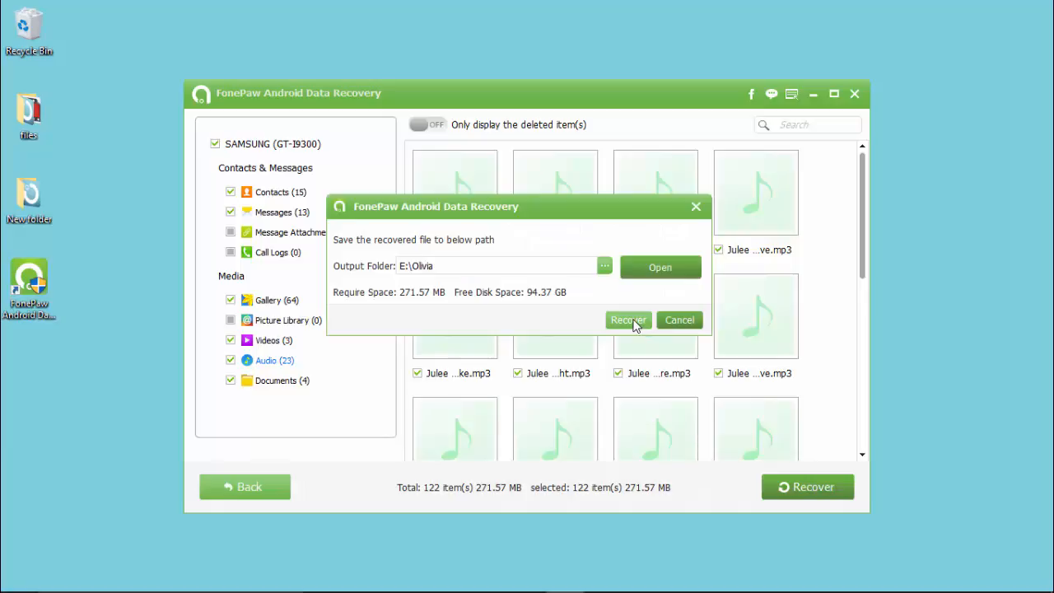
Recover the 122 items into the E:\Olivia output folder.
{"action": "left_click", "coordinate": [627, 319]}
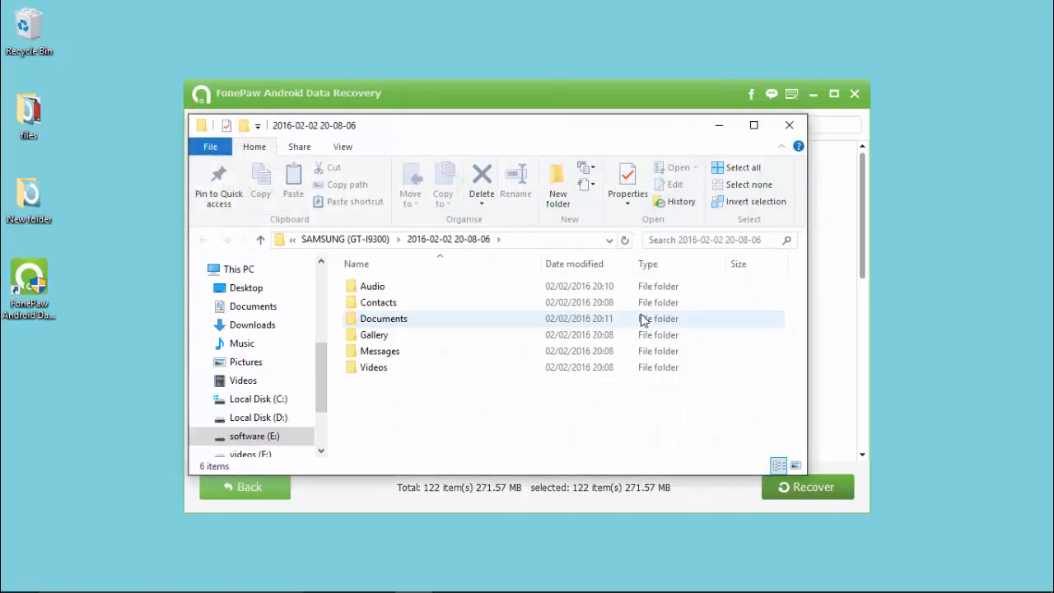
Browse the recovered Contacts and Documents folders, returning to the main recovery folder.
{"action": "double_click", "coordinate": [377, 302]}
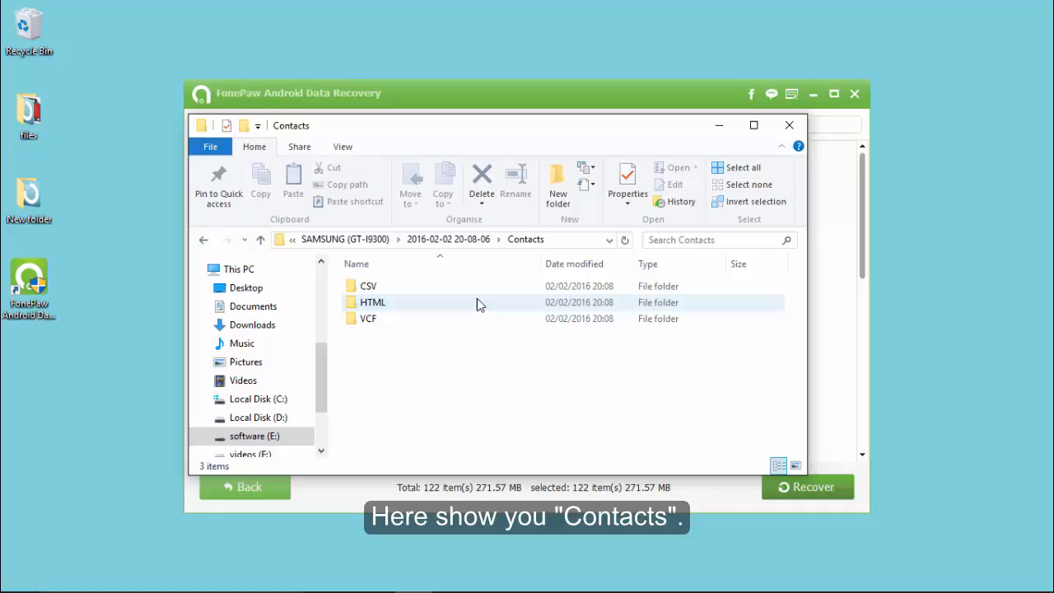
{"action": "left_click", "coordinate": [261, 240]}
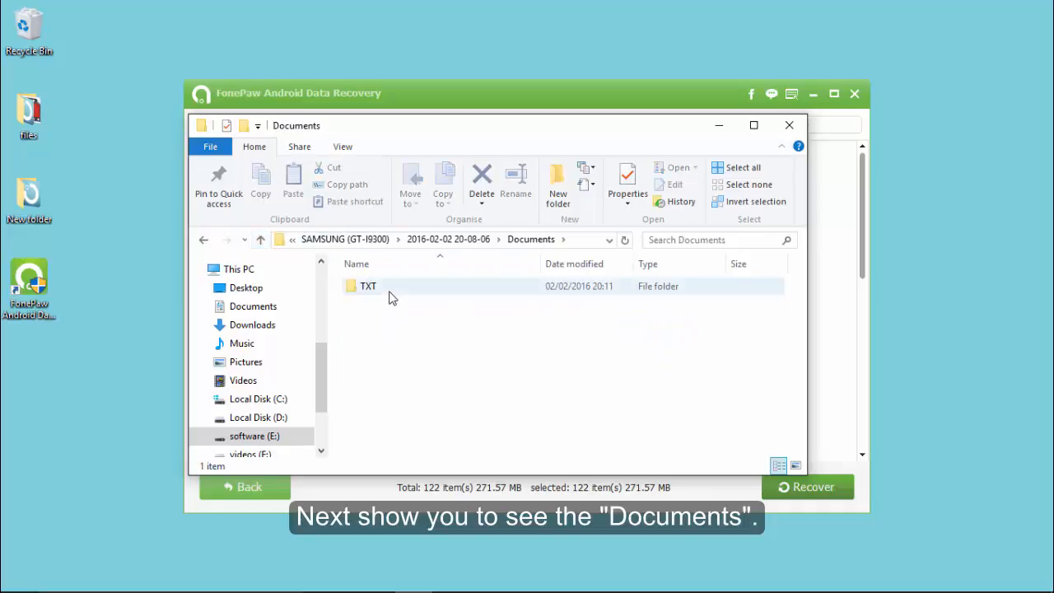
{"action": "double_click", "coordinate": [369, 286]}
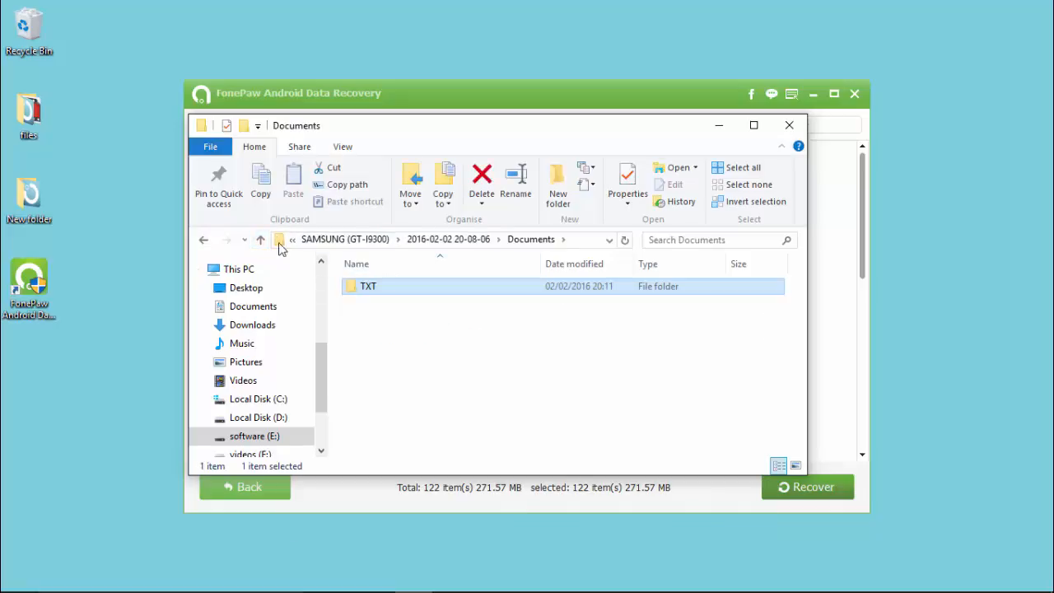
{"action": "left_click", "coordinate": [260, 239]}
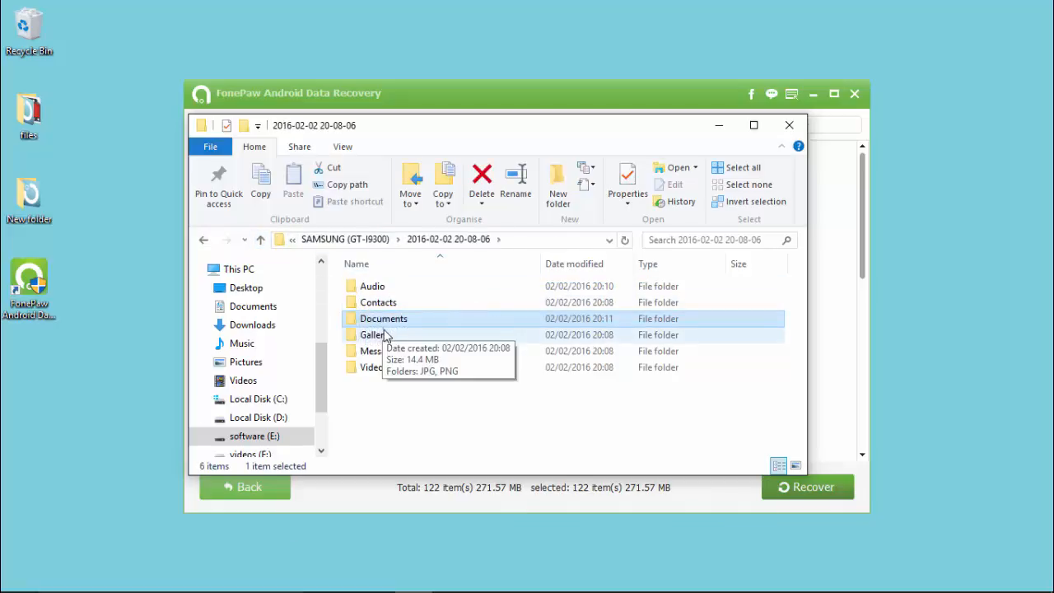
Browse Gallery's JPG photos, close File Explorer and request FonePaw to exit.
{"action": "double_click", "coordinate": [371, 335]}
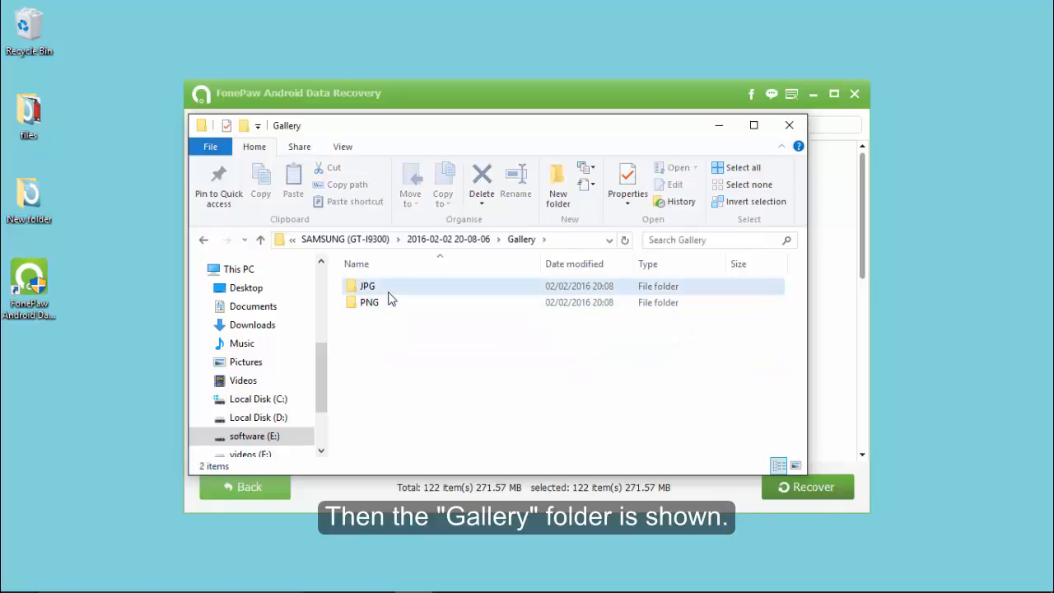
{"action": "double_click", "coordinate": [367, 285]}
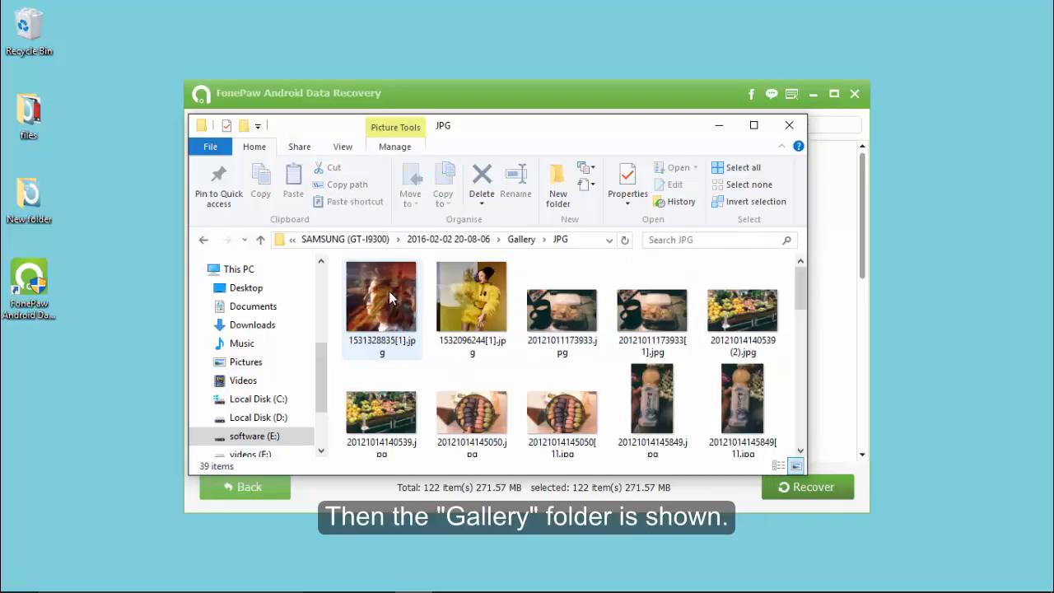
{"action": "left_click", "coordinate": [520, 239]}
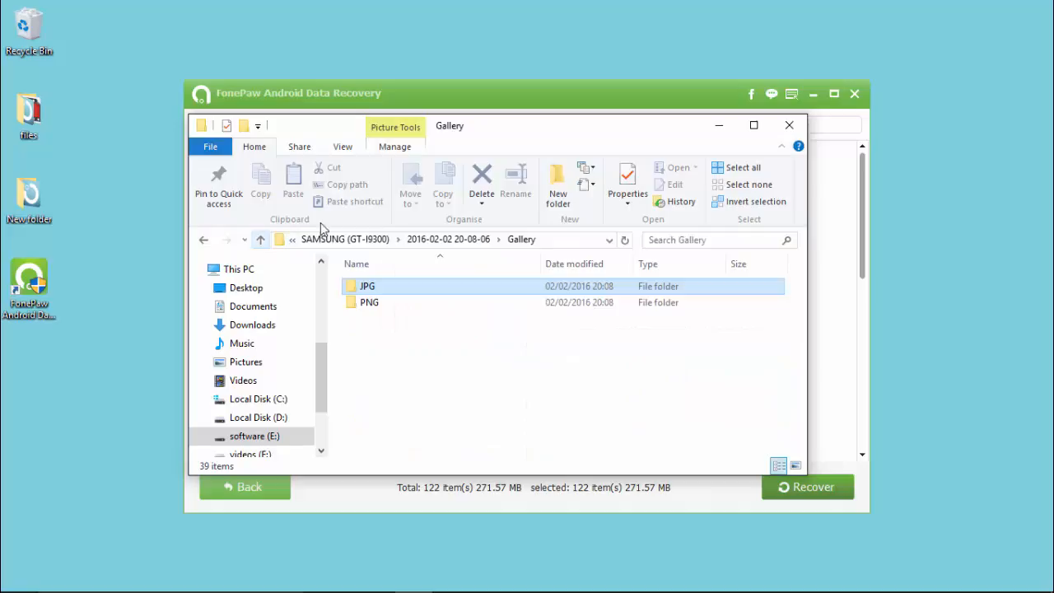
{"action": "left_click", "coordinate": [260, 239]}
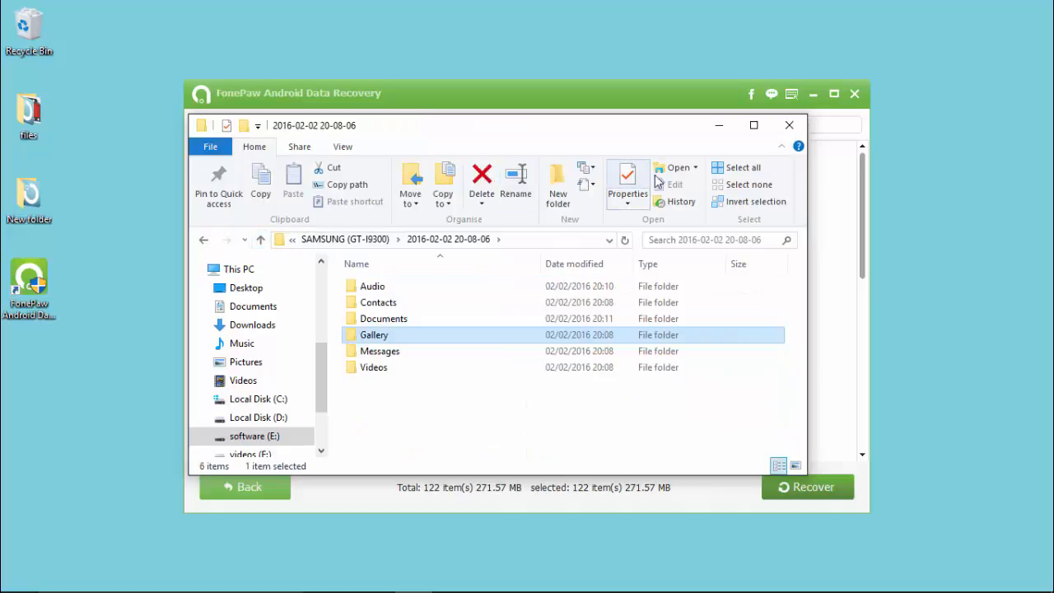
{"action": "left_click", "coordinate": [788, 124]}
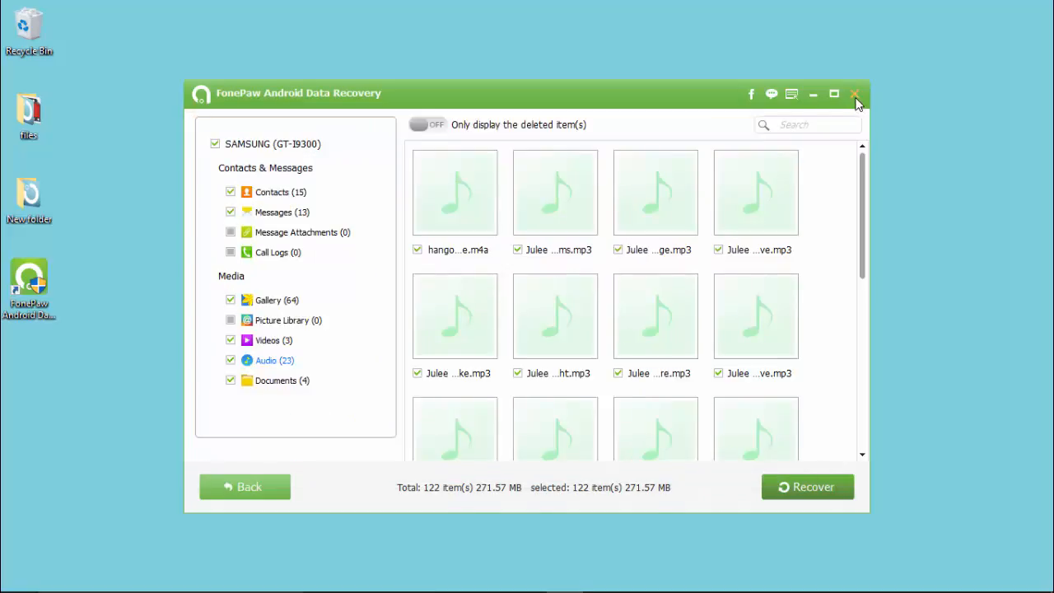
{"action": "left_click", "coordinate": [856, 94]}
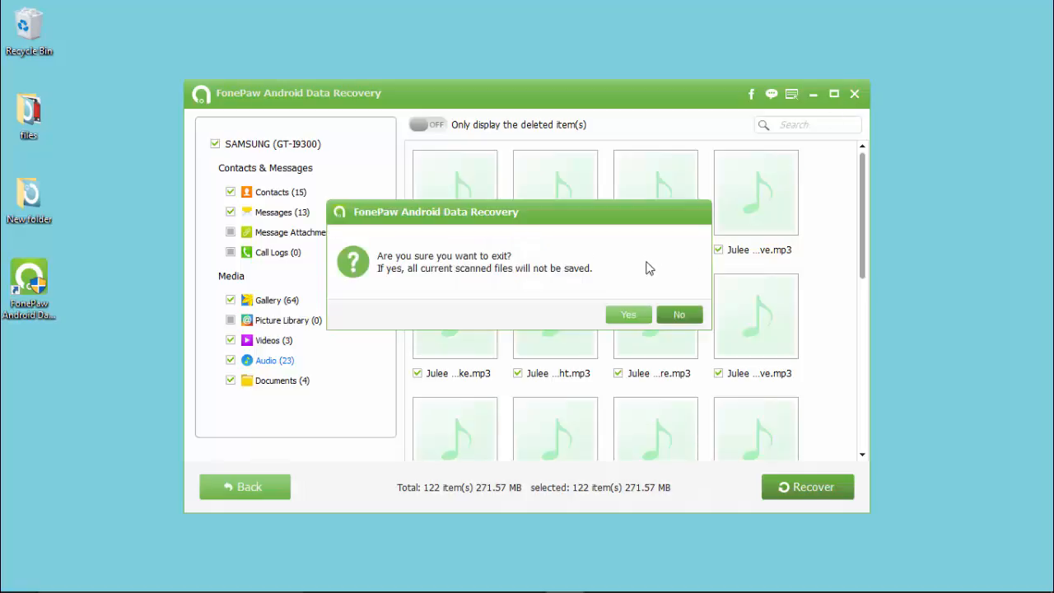